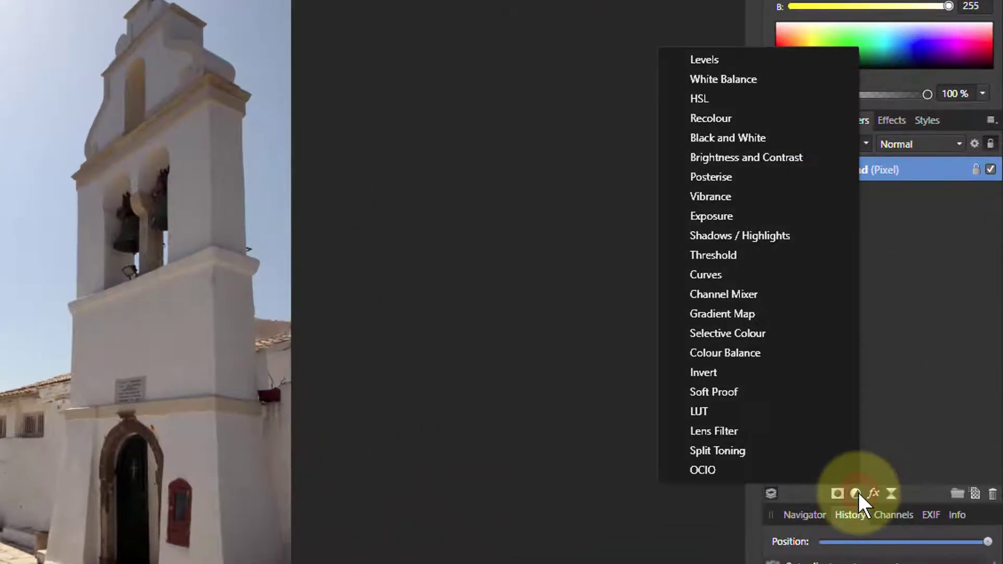
# Step: Add a Curves adjustment and raise the black end to the top, inverting the photo
pyautogui.click(706, 274)
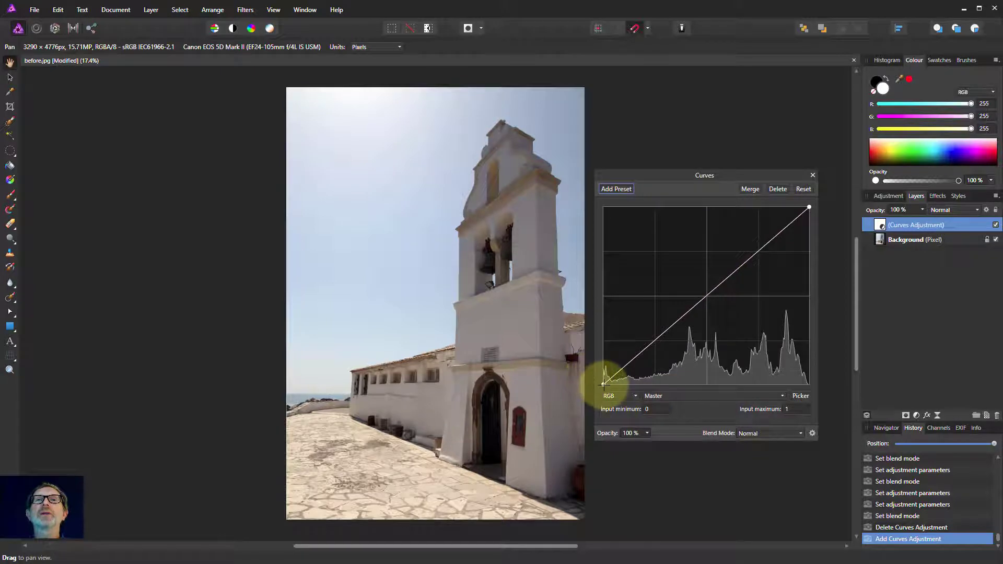
pyautogui.moveTo(603, 384); pyautogui.dragTo(603, 206)
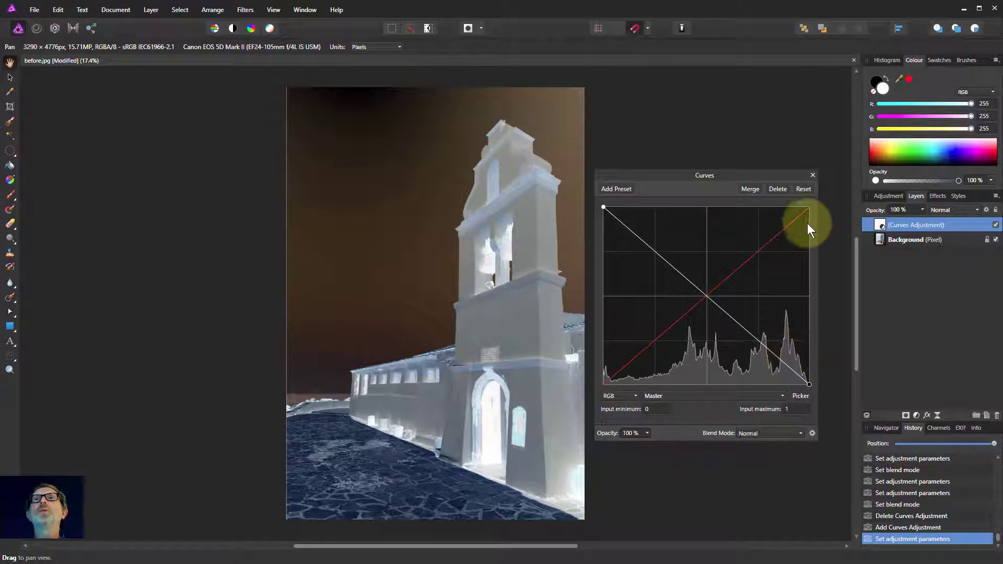
pyautogui.click(803, 189)
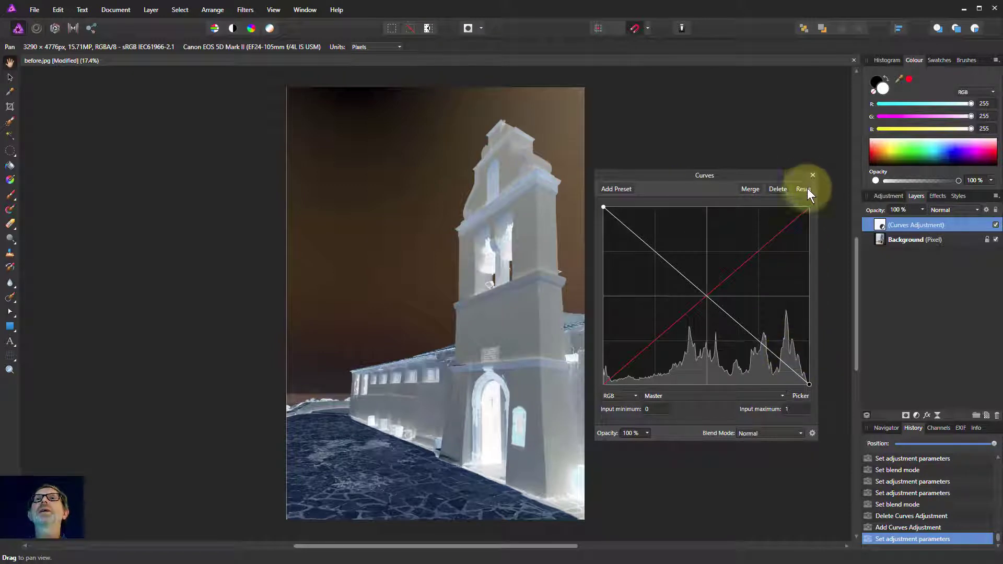
# Step: Reset the curve, then lift a lower point and push an upper point into a dip
pyautogui.click(803, 189)
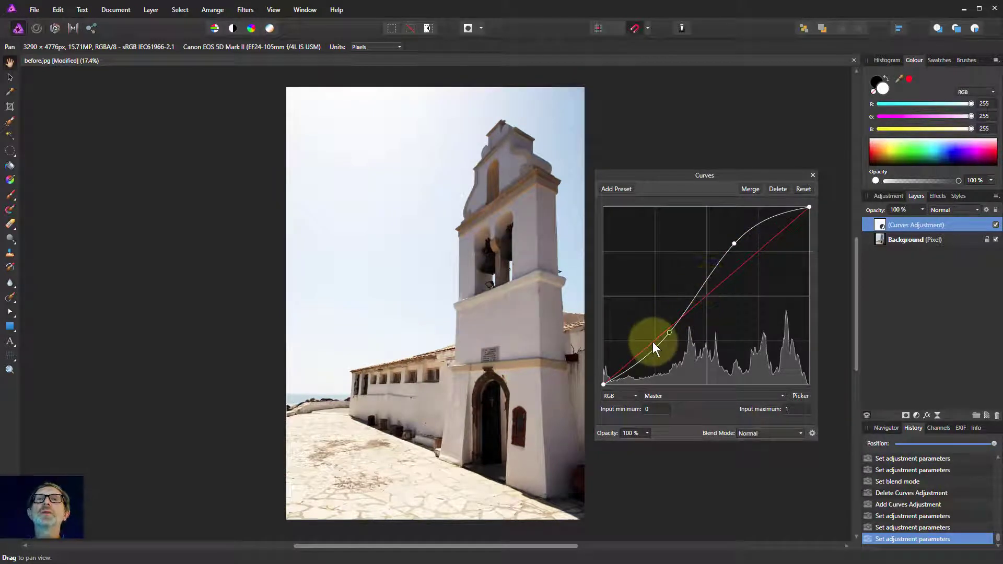
pyautogui.moveTo(669, 332); pyautogui.dragTo(661, 272)
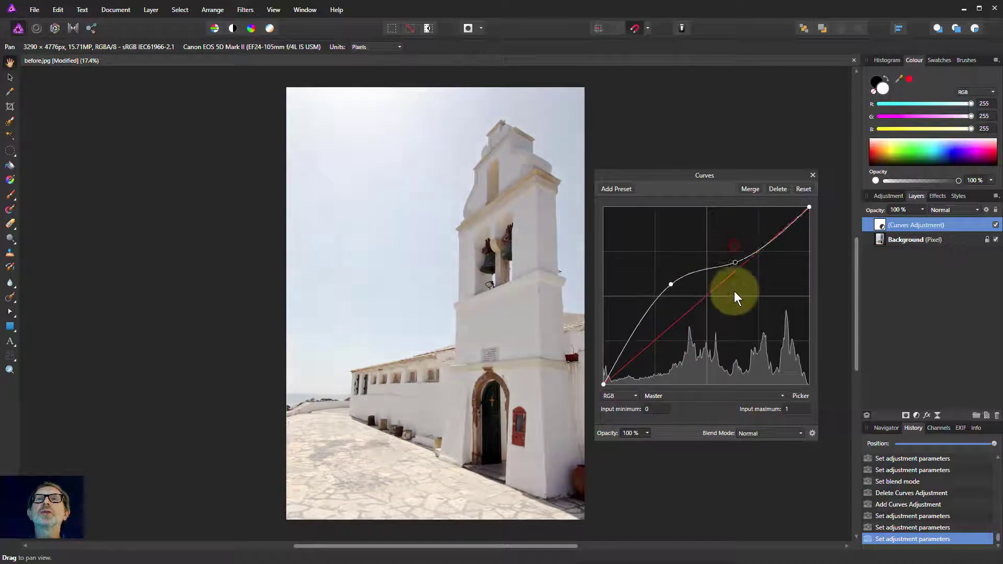
pyautogui.moveTo(735, 262); pyautogui.dragTo(732, 300)
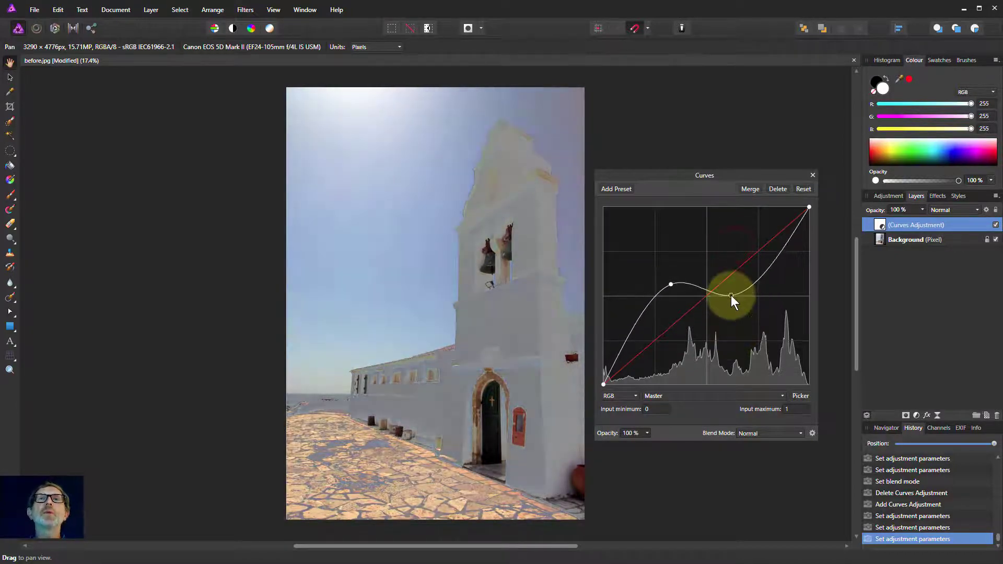
pyautogui.moveTo(733, 301); pyautogui.dragTo(730, 330)
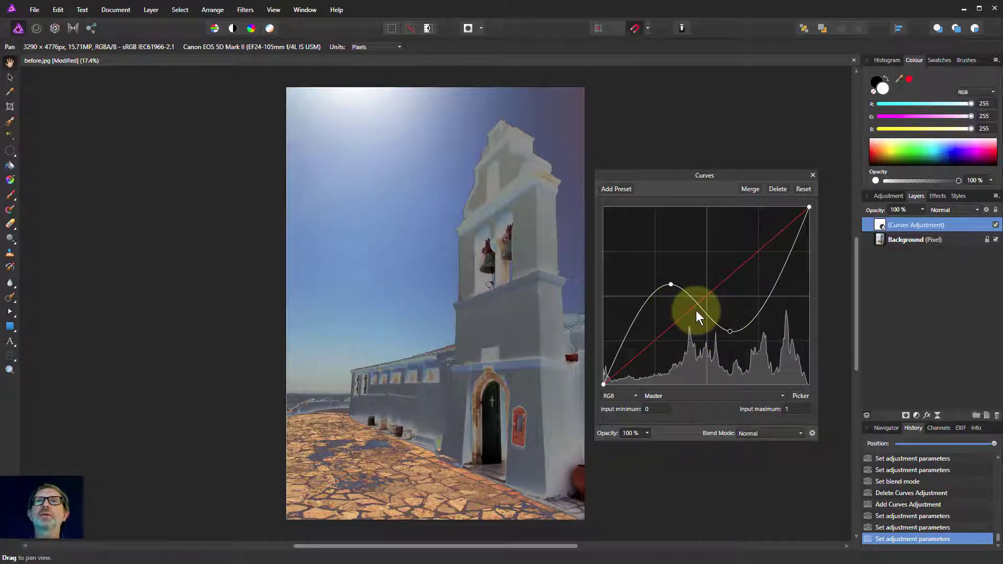
pyautogui.moveTo(698, 310); pyautogui.dragTo(807, 208)
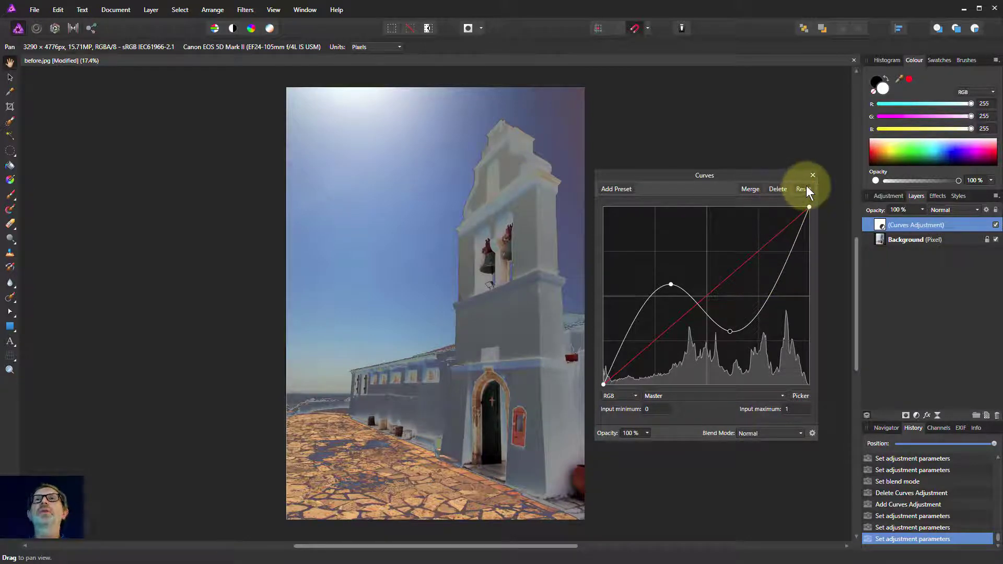
# Step: Reset the curve, add a midpoint and drop the white end fully to arch it
pyautogui.click(803, 189)
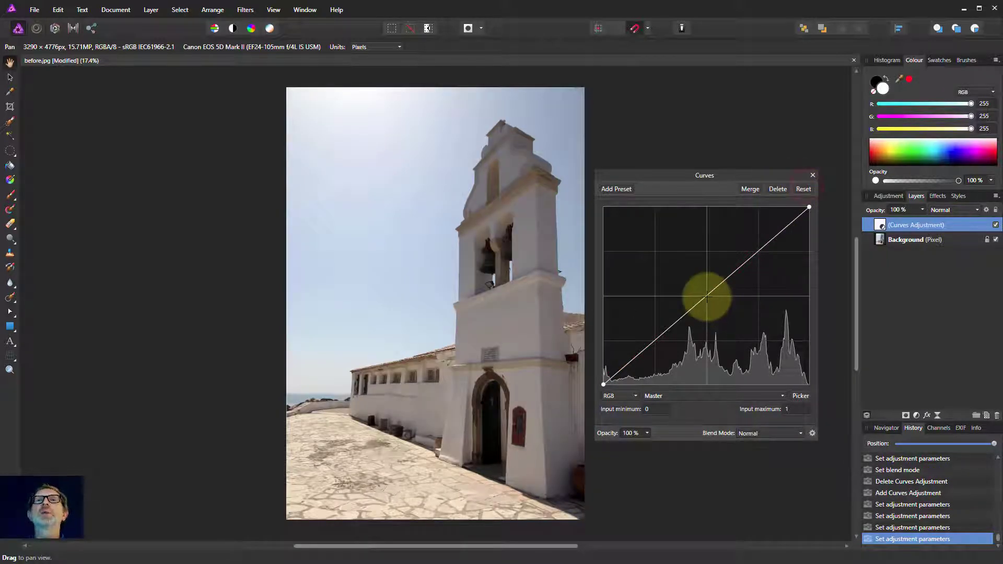
pyautogui.moveTo(707, 298); pyautogui.dragTo(809, 208)
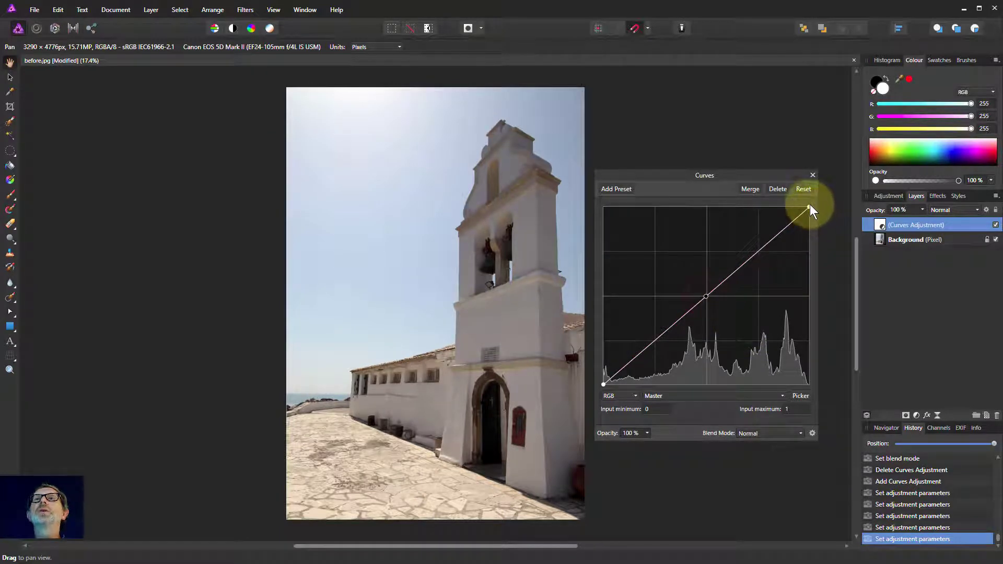
pyautogui.moveTo(808, 210); pyautogui.dragTo(809, 271)
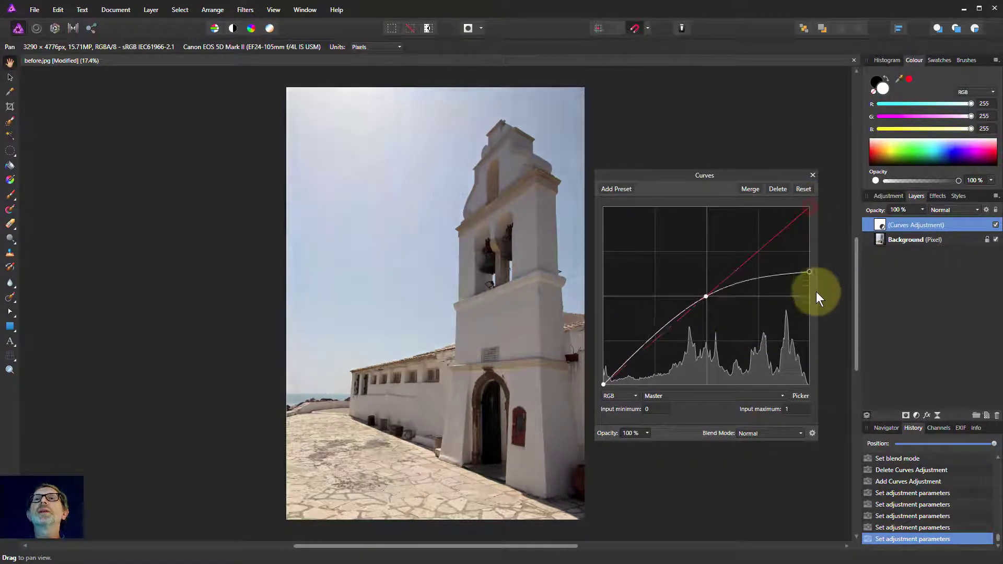
pyautogui.moveTo(809, 272); pyautogui.dragTo(806, 381)
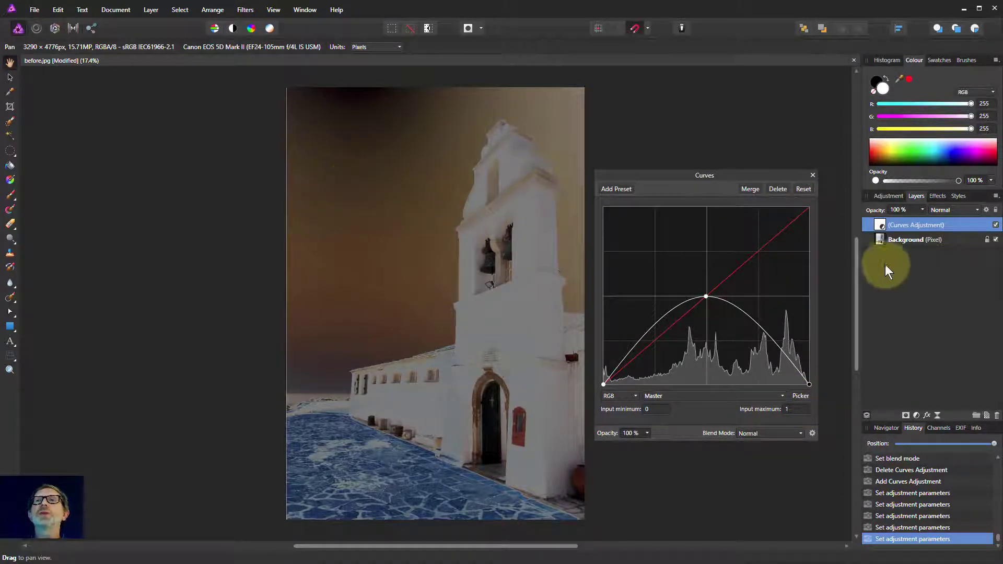
pyautogui.moveTo(759, 396)
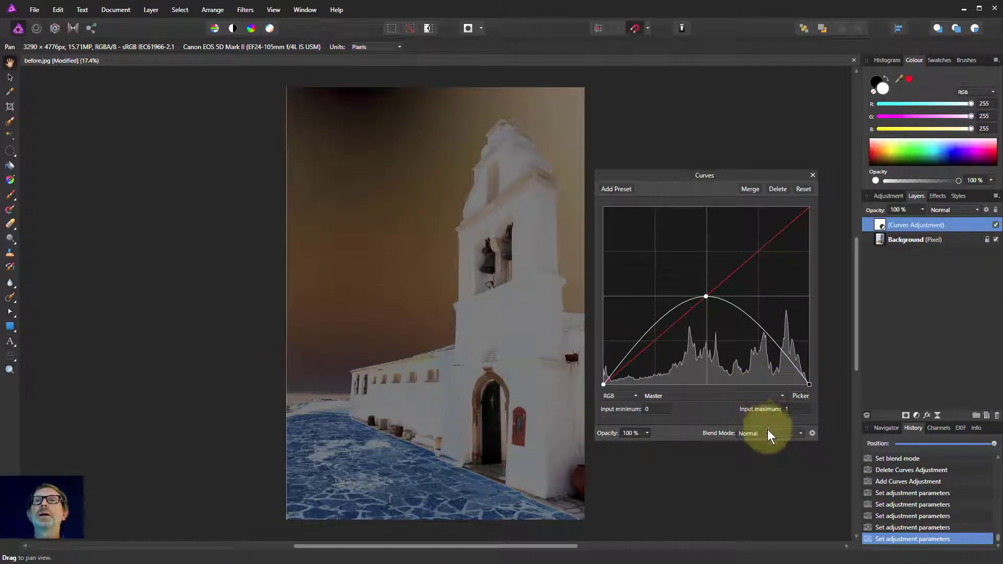
# Step: Set the Curves adjustment's blend mode to Colour
pyautogui.click(770, 434)
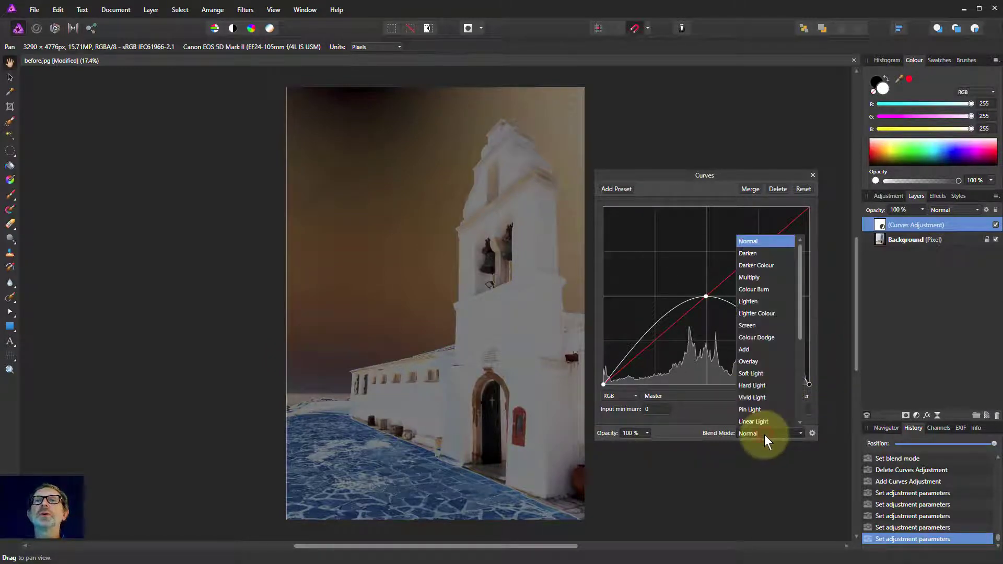
pyautogui.scroll(-3)
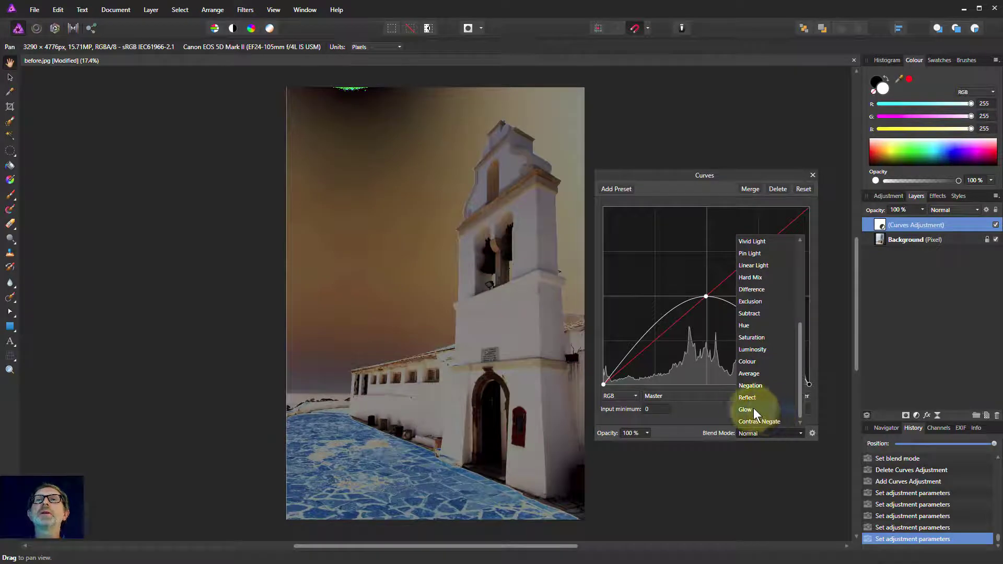
pyautogui.click(753, 350)
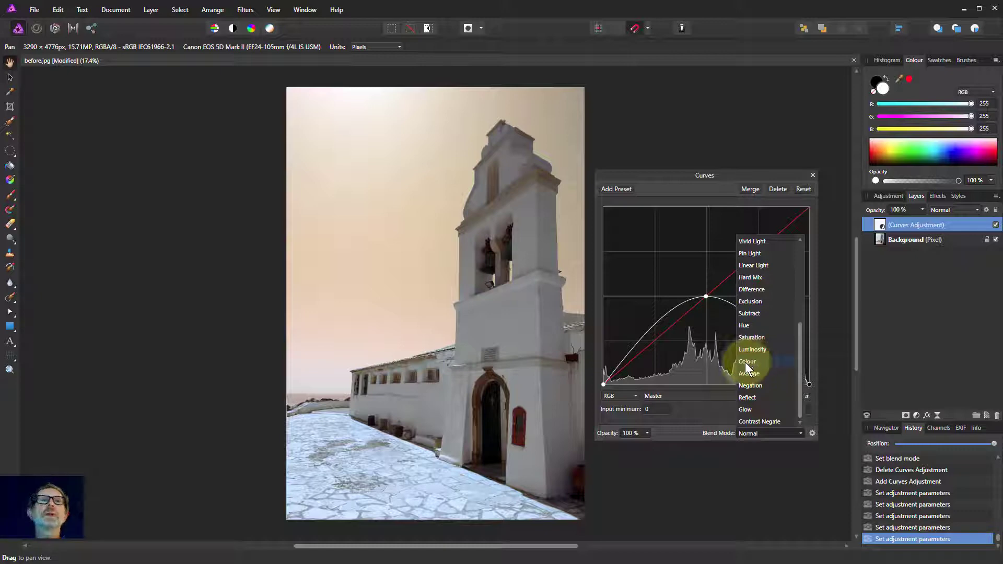
pyautogui.click(747, 361)
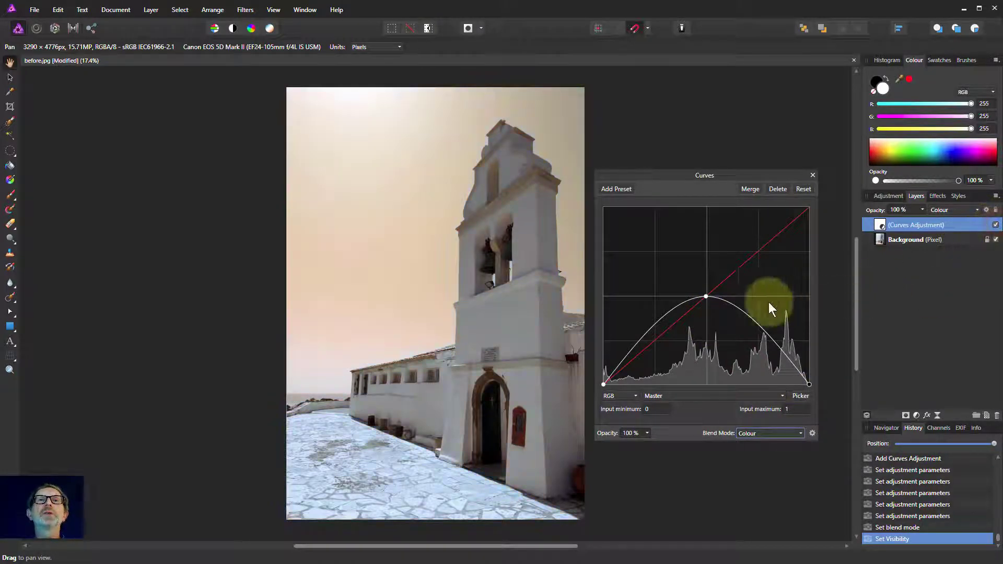
pyautogui.moveTo(771, 308); pyautogui.dragTo(793, 354)
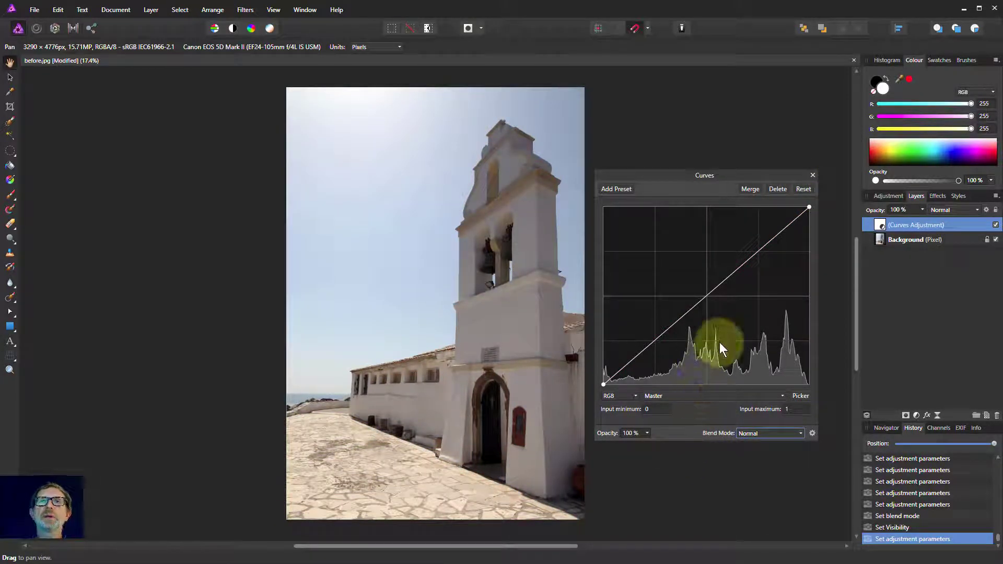
# Step: Add a midpoint and test brightening and darkening the midtones
pyautogui.moveTo(720, 345); pyautogui.dragTo(739, 330)
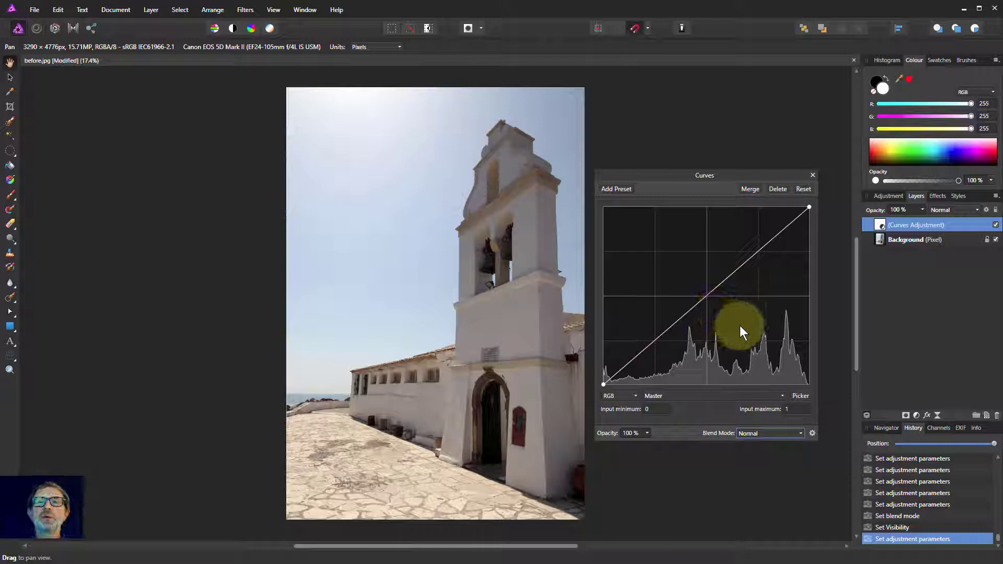
pyautogui.moveTo(739, 329); pyautogui.dragTo(707, 295)
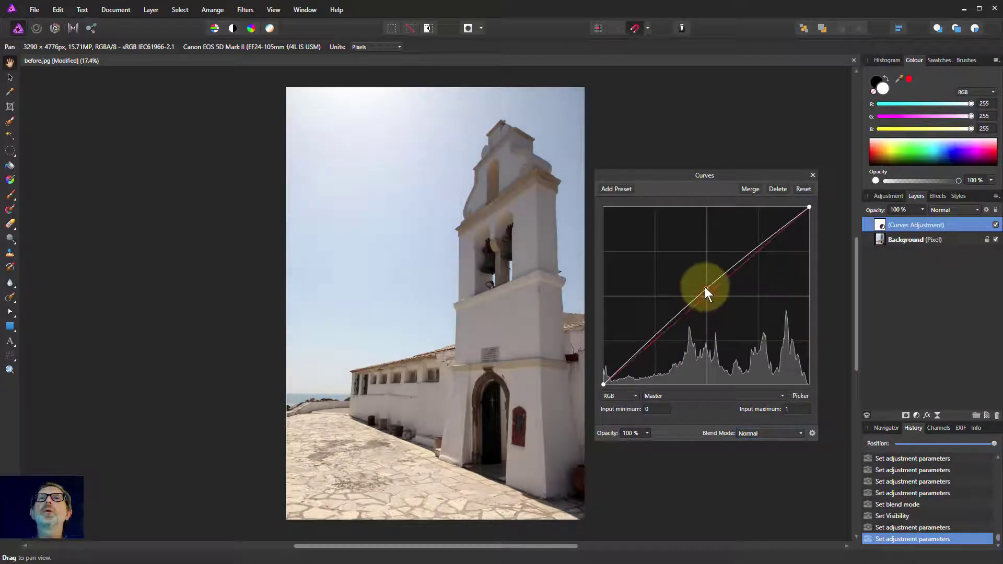
pyautogui.moveTo(706, 293); pyautogui.dragTo(686, 268)
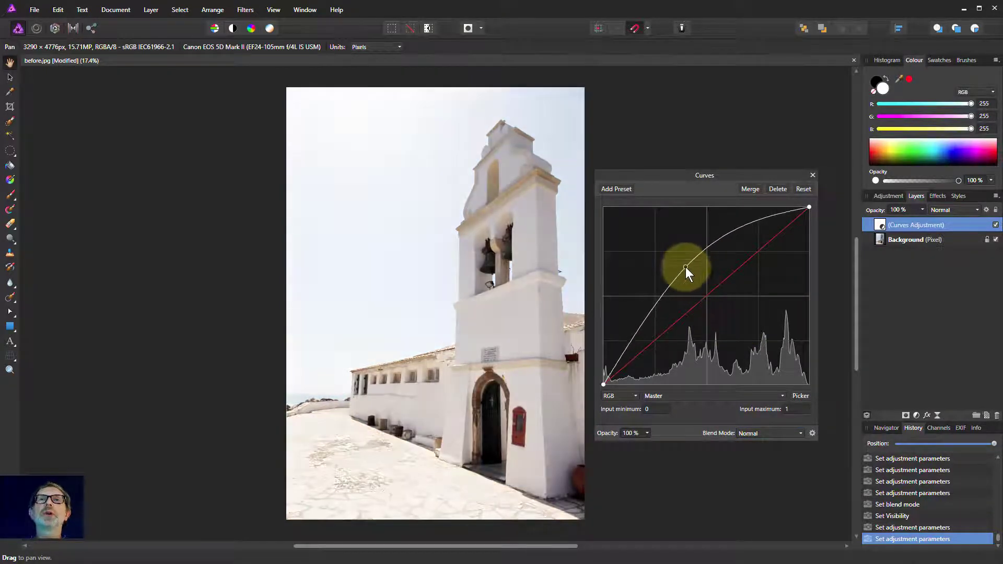
pyautogui.moveTo(684, 267); pyautogui.dragTo(695, 278)
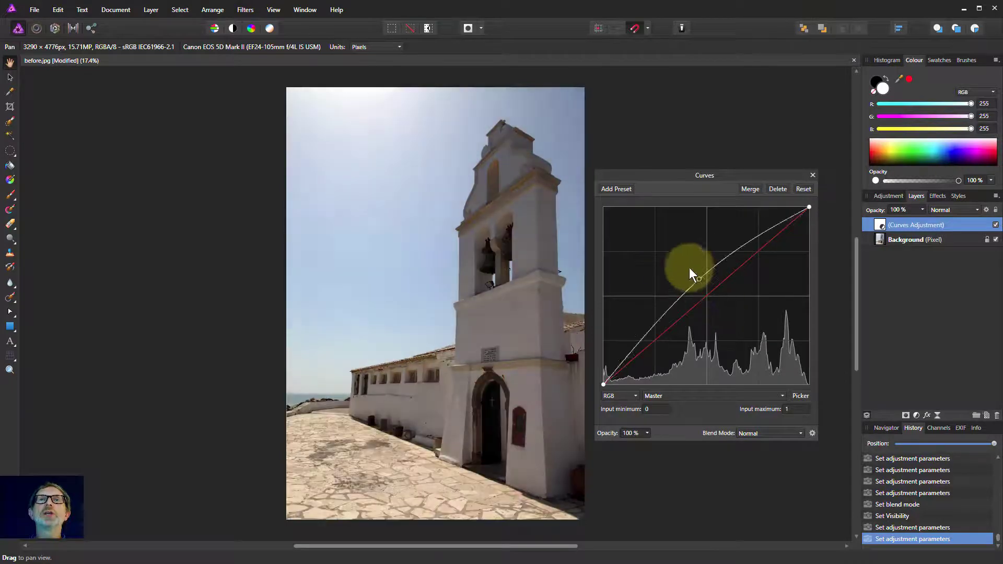
pyautogui.moveTo(690, 272); pyautogui.dragTo(730, 335)
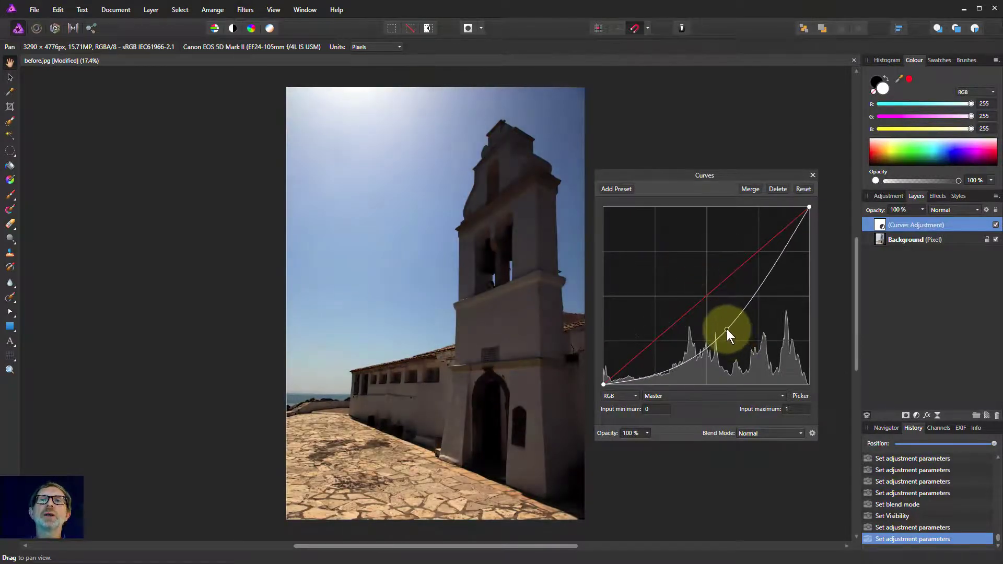
pyautogui.moveTo(728, 336); pyautogui.dragTo(727, 336)
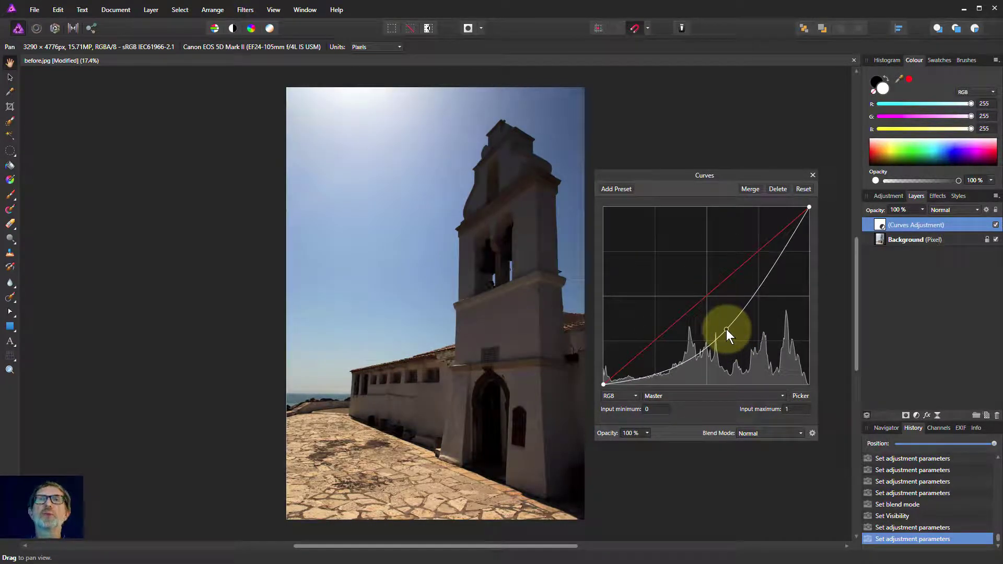
pyautogui.moveTo(726, 333); pyautogui.dragTo(684, 267)
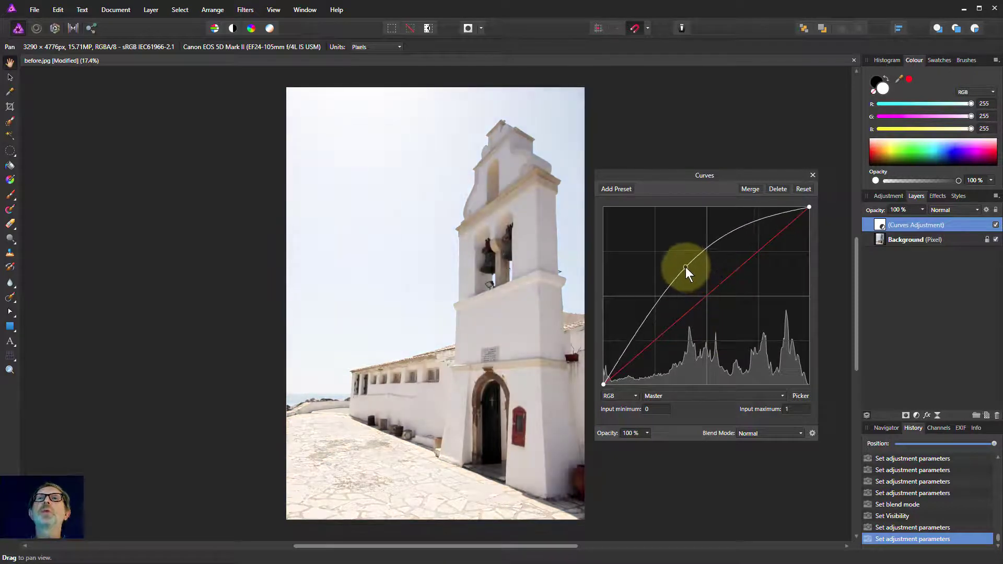
pyautogui.moveTo(686, 268); pyautogui.dragTo(636, 350)
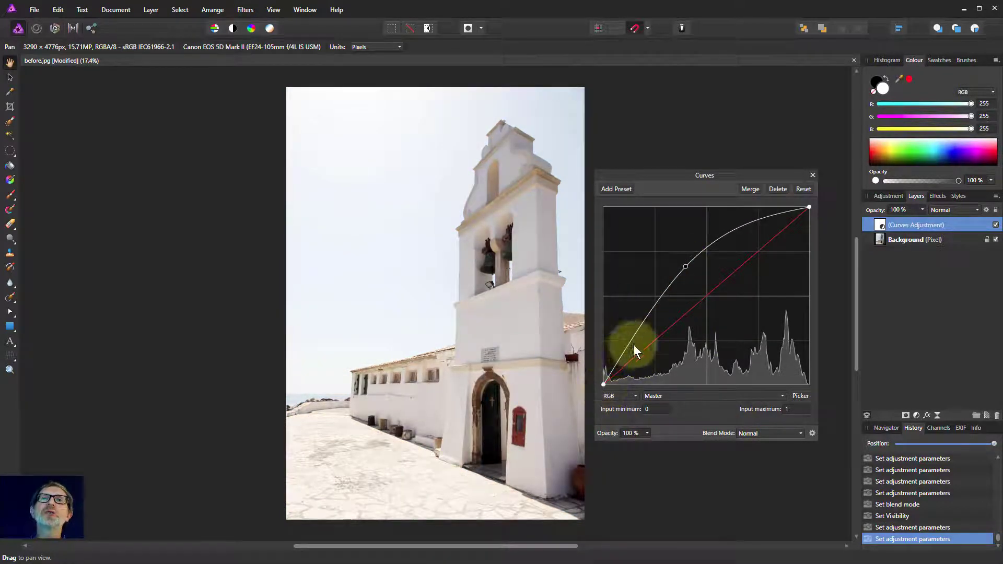
pyautogui.moveTo(636, 349); pyautogui.dragTo(607, 377)
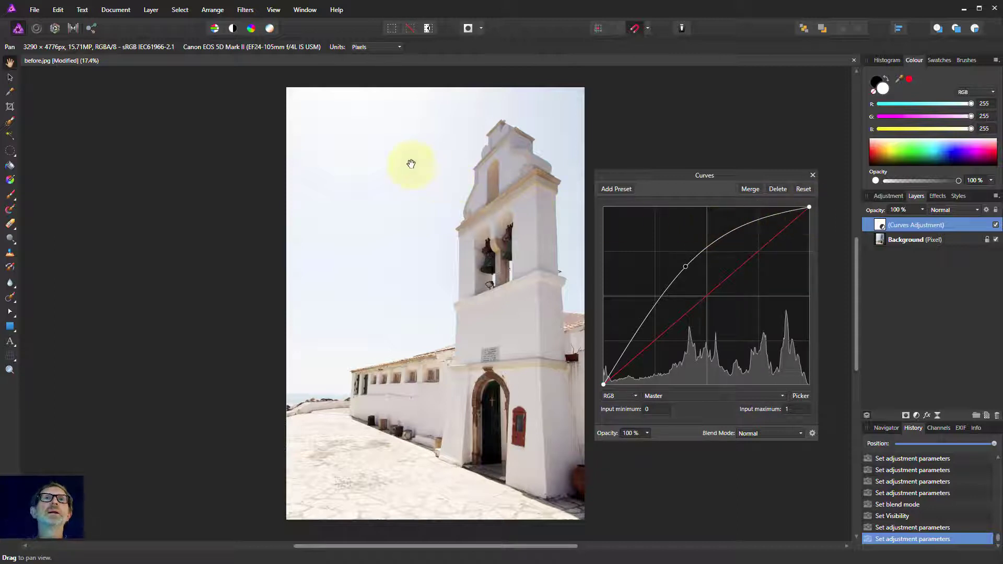
pyautogui.moveTo(371, 256)
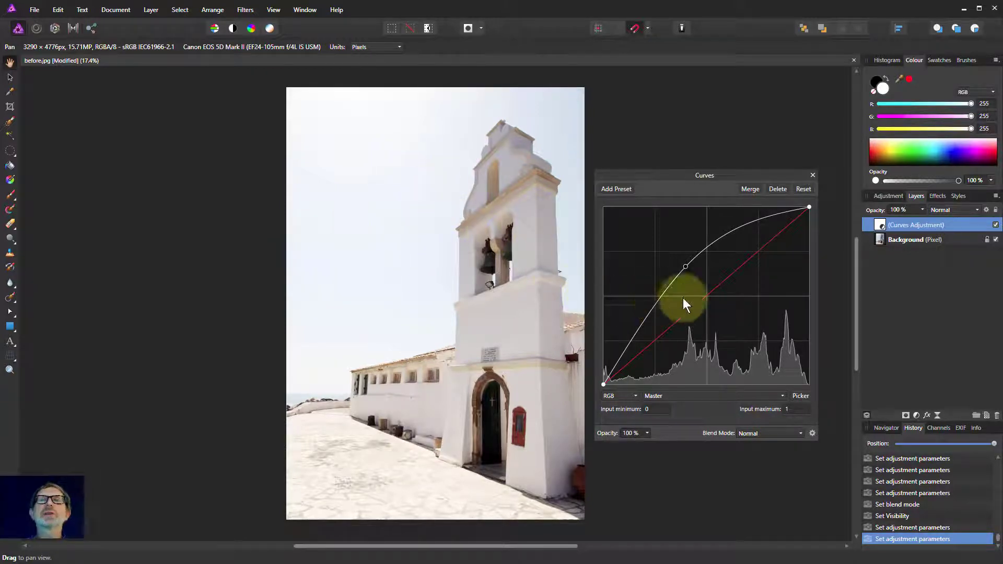
# Step: Darken the shadows and raise the highlights into an S-curve, then reset the curve
pyautogui.moveTo(685, 267); pyautogui.dragTo(729, 323)
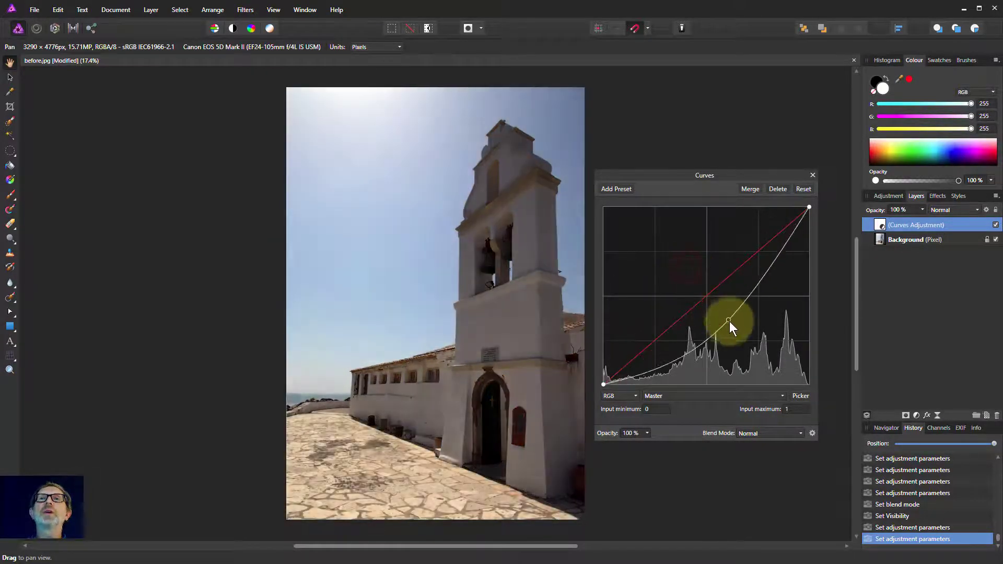
pyautogui.moveTo(729, 321); pyautogui.dragTo(649, 376)
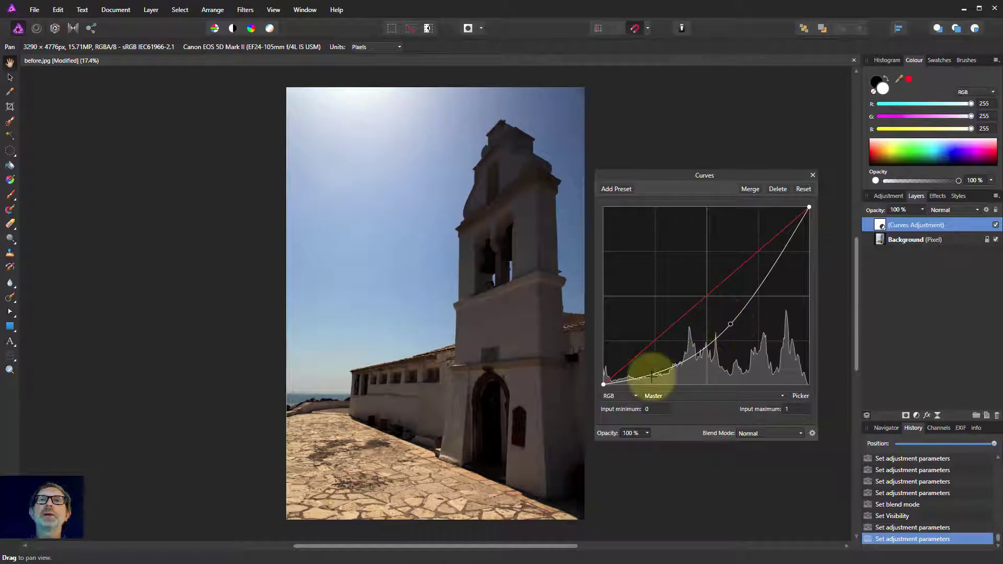
pyautogui.moveTo(650, 376); pyautogui.dragTo(694, 368)
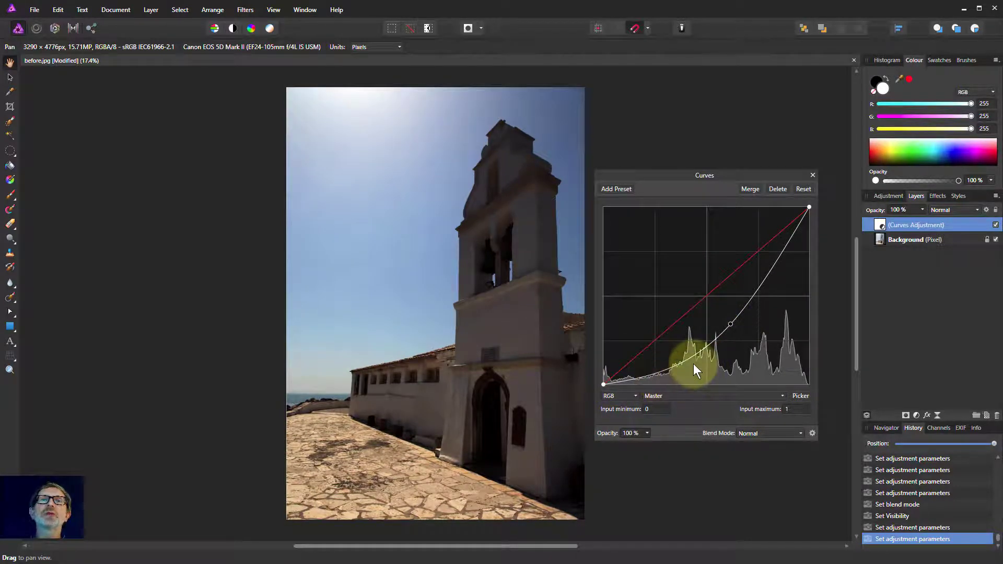
pyautogui.moveTo(694, 368); pyautogui.dragTo(809, 208)
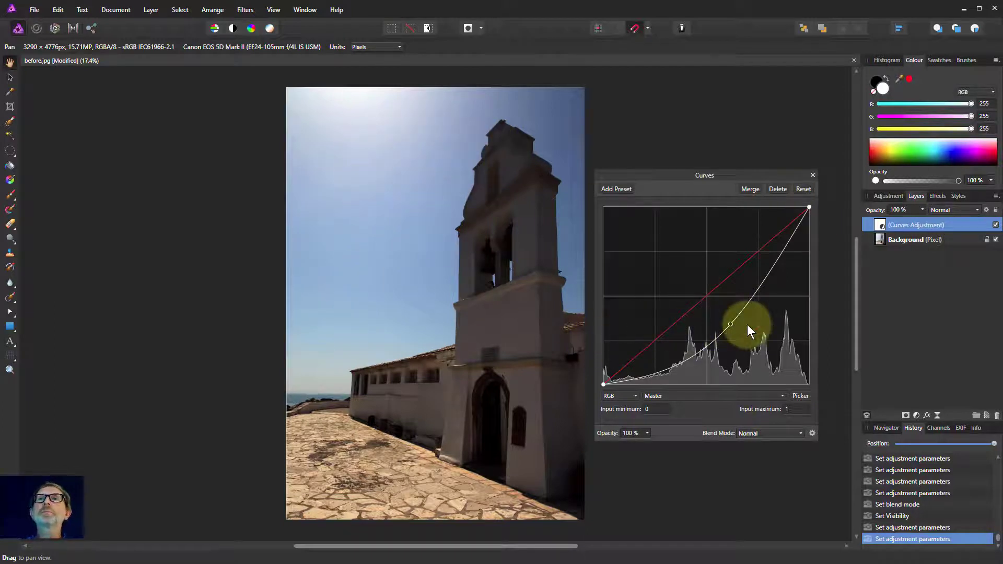
pyautogui.moveTo(730, 324); pyautogui.dragTo(734, 306)
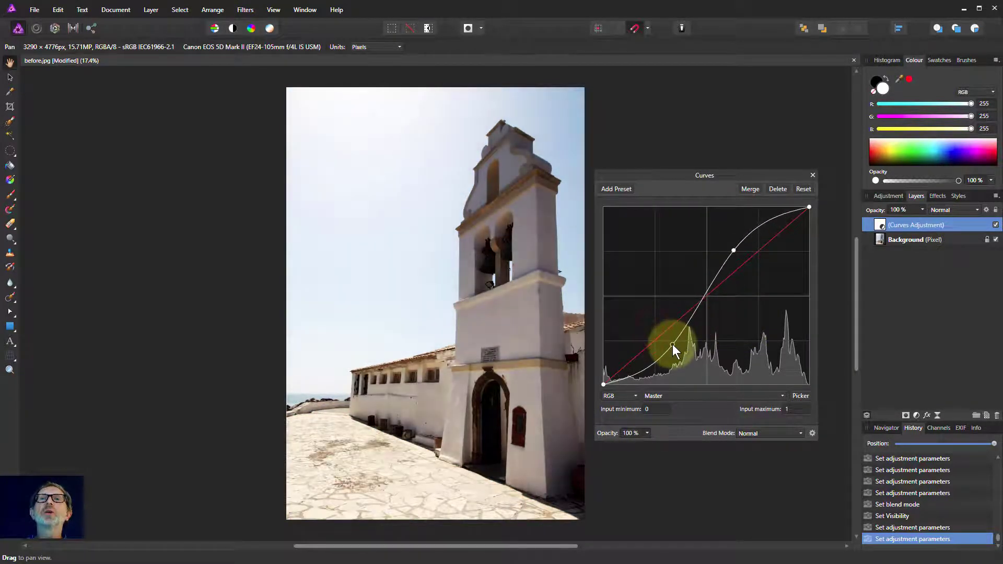
pyautogui.moveTo(672, 336); pyautogui.dragTo(673, 348)
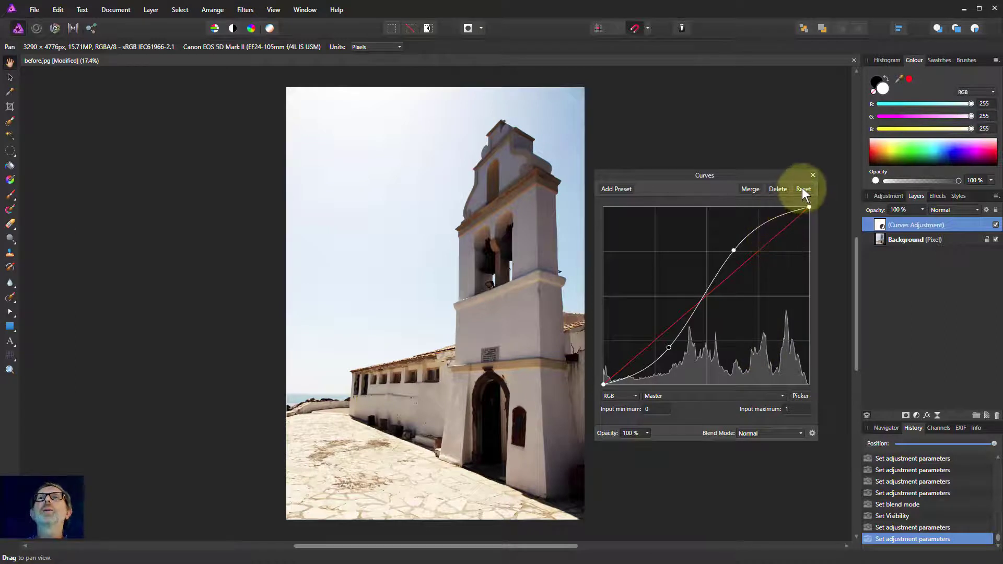
pyautogui.click(803, 189)
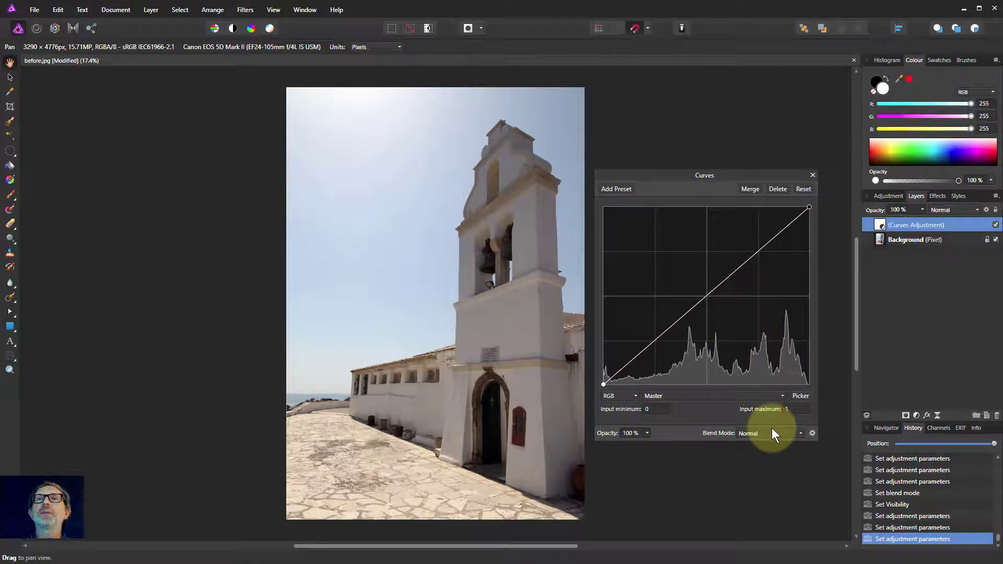
# Step: Set the straight-curve adjustment's blend mode to Darken
pyautogui.click(770, 433)
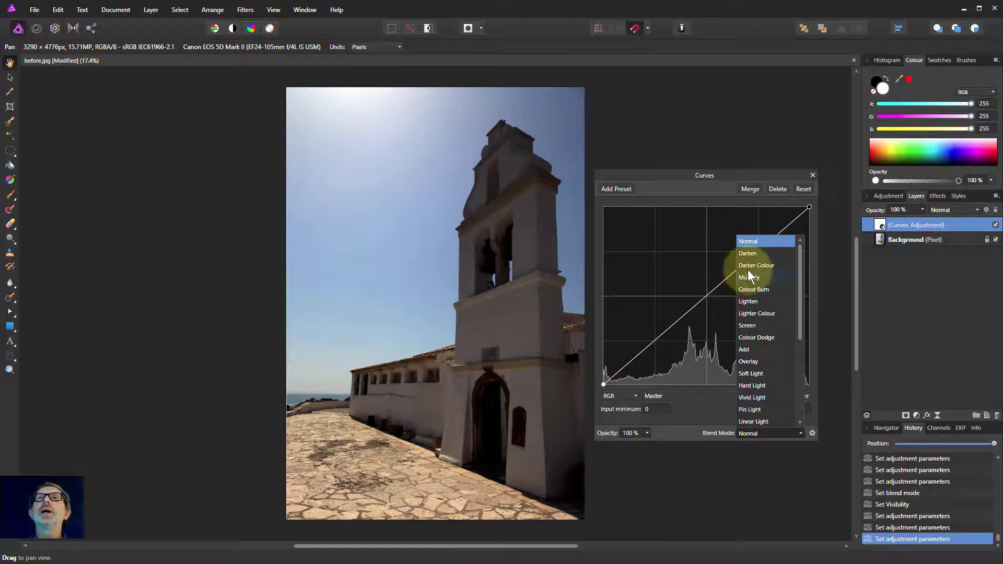
pyautogui.click(748, 253)
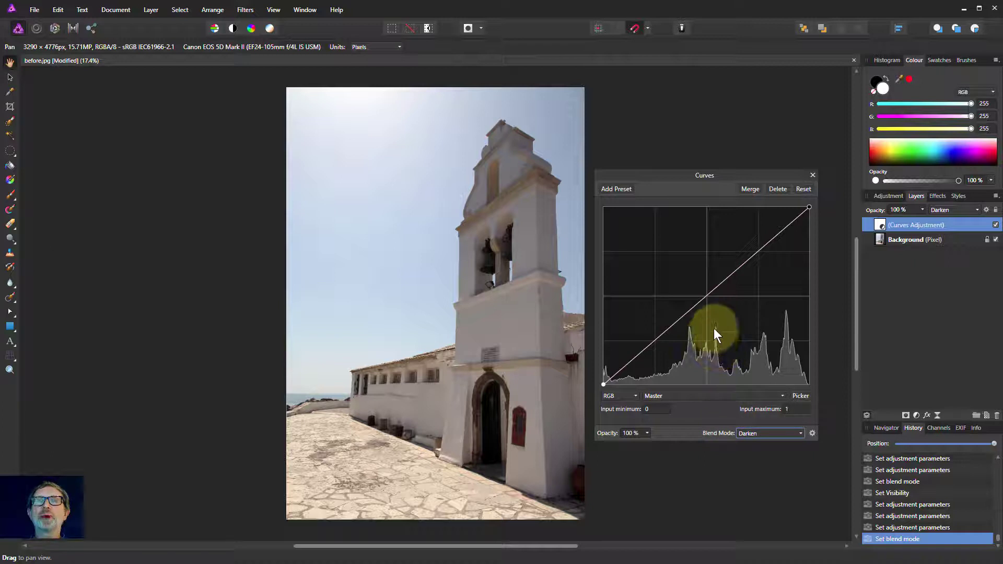
# Step: Under Darken, add a midpoint and try lifting then lowering the curve
pyautogui.moveTo(715, 334); pyautogui.dragTo(734, 309)
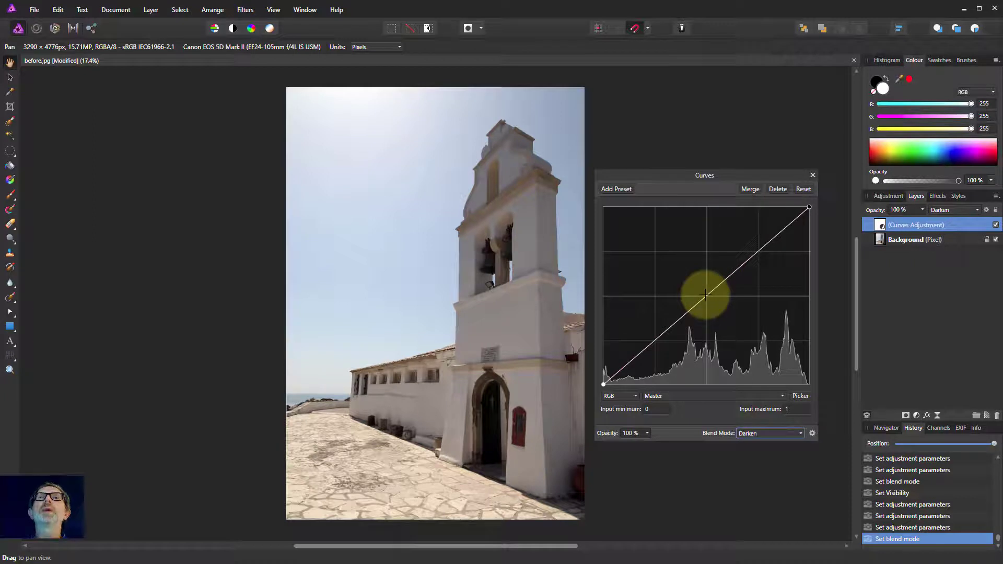
pyautogui.moveTo(706, 295); pyautogui.dragTo(699, 287)
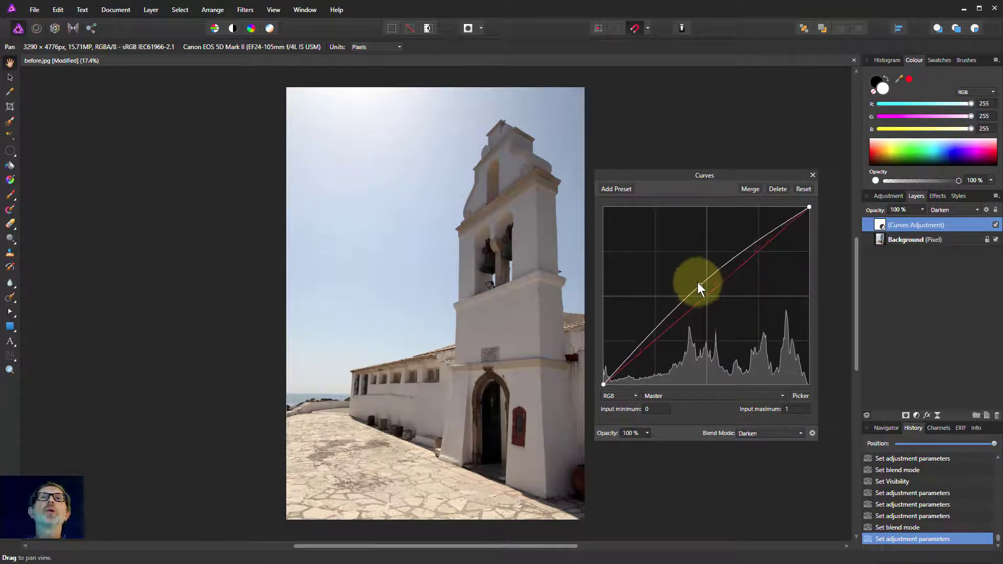
pyautogui.moveTo(697, 287); pyautogui.dragTo(695, 282)
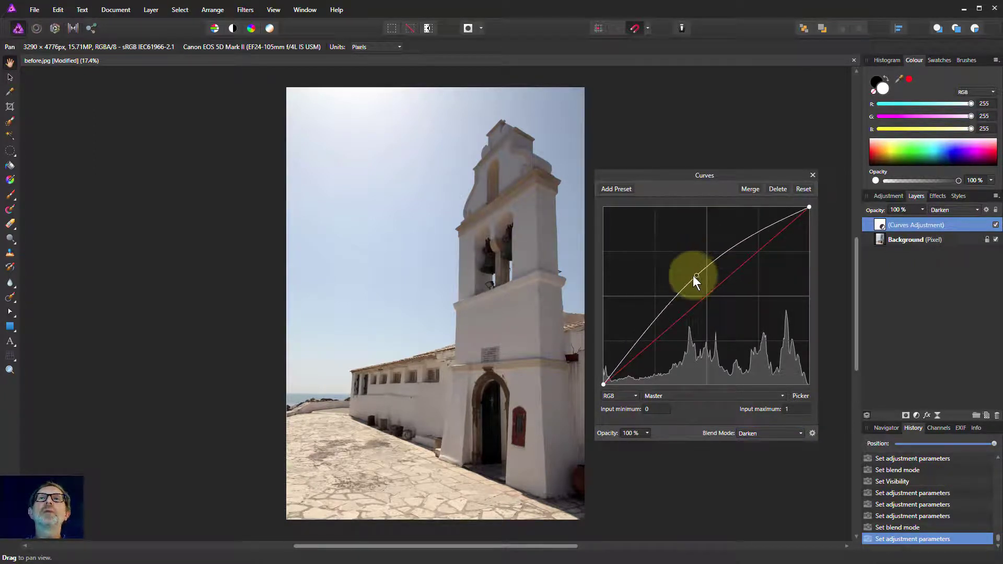
pyautogui.moveTo(695, 281); pyautogui.dragTo(690, 283)
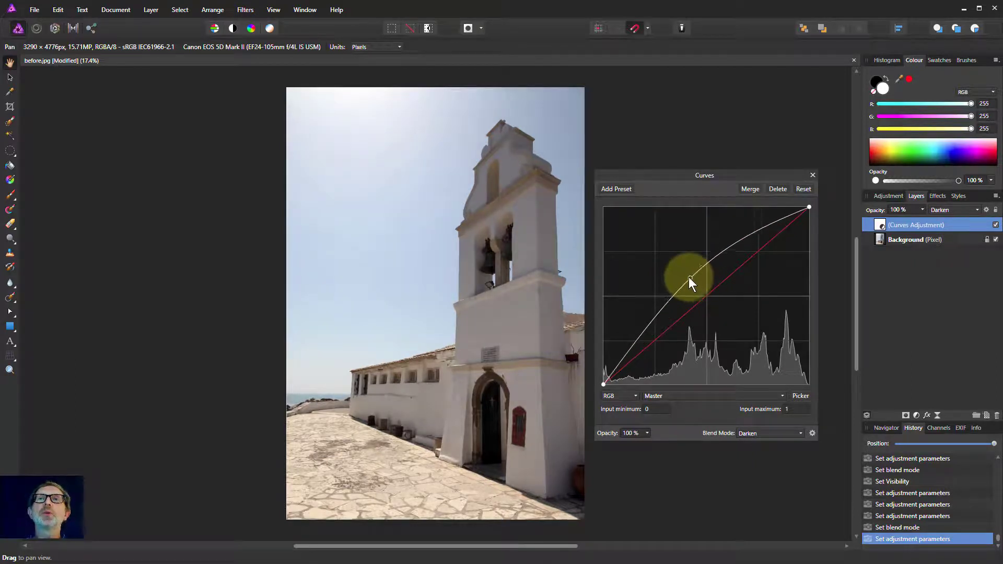
pyautogui.moveTo(691, 283); pyautogui.dragTo(689, 282)
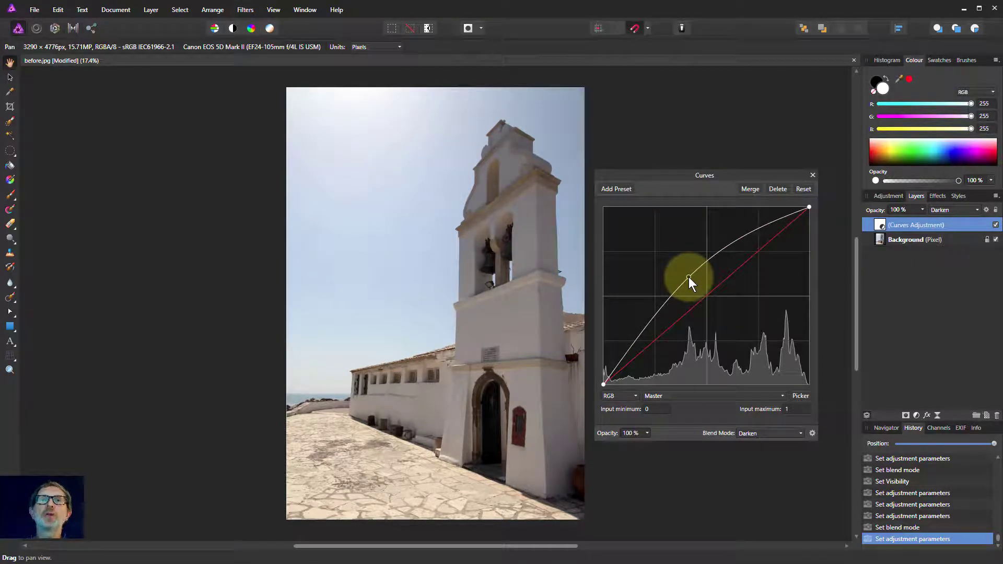
pyautogui.moveTo(690, 282); pyautogui.dragTo(715, 316)
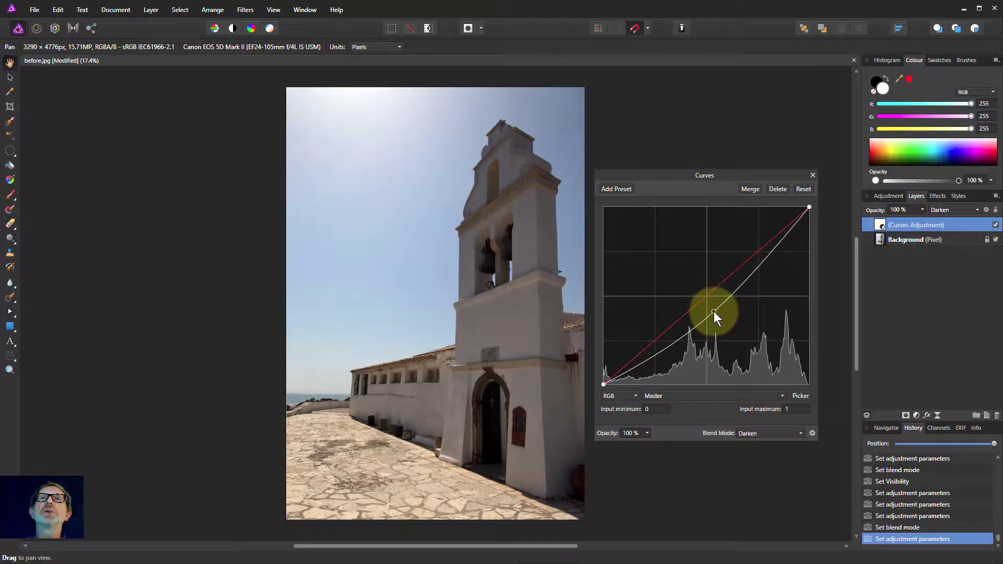
pyautogui.moveTo(716, 316); pyautogui.dragTo(724, 331)
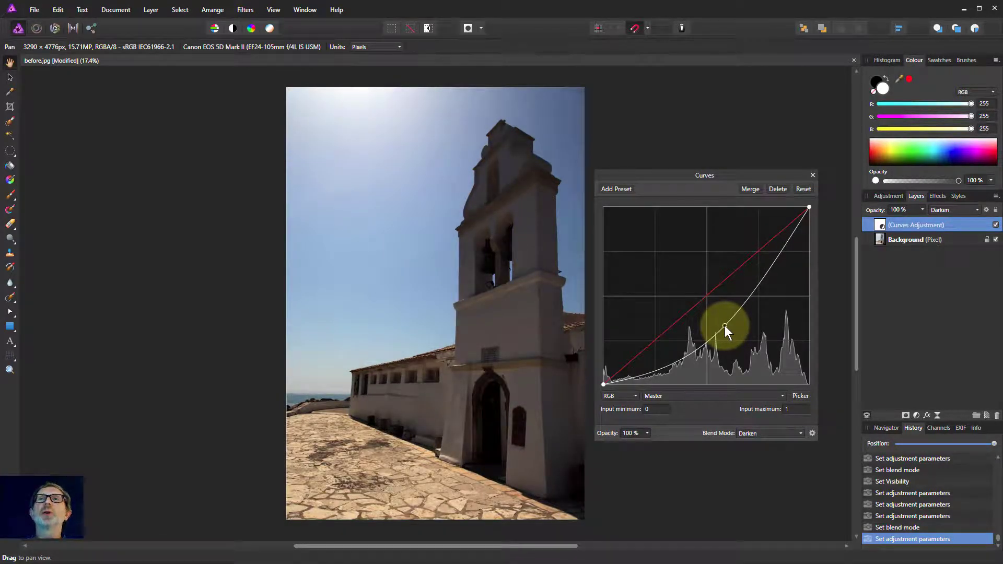
pyautogui.moveTo(726, 326); pyautogui.dragTo(726, 320)
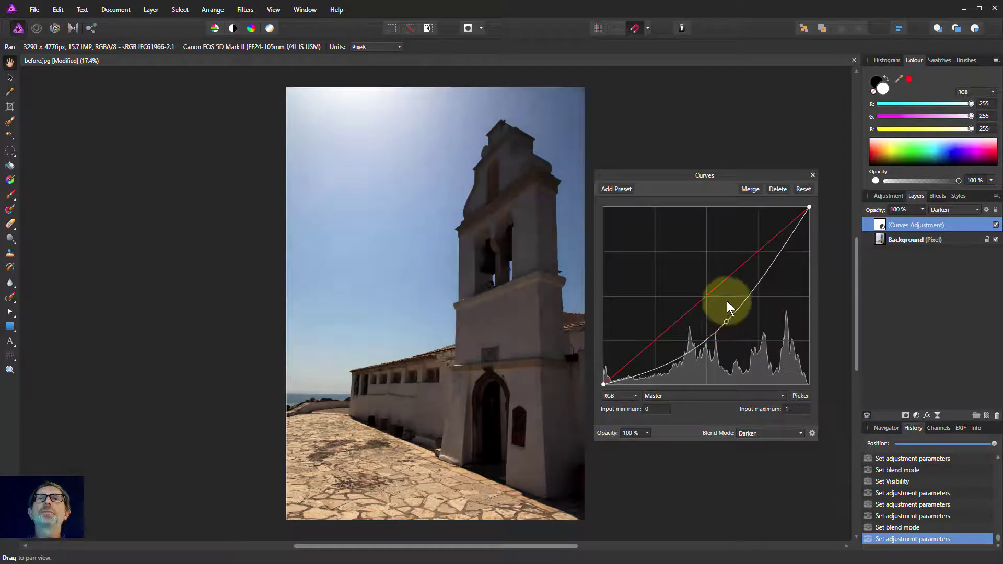
# Step: Move the curve points back toward the diagonal and set the blend mode to Lighten
pyautogui.moveTo(726, 322); pyautogui.dragTo(742, 299)
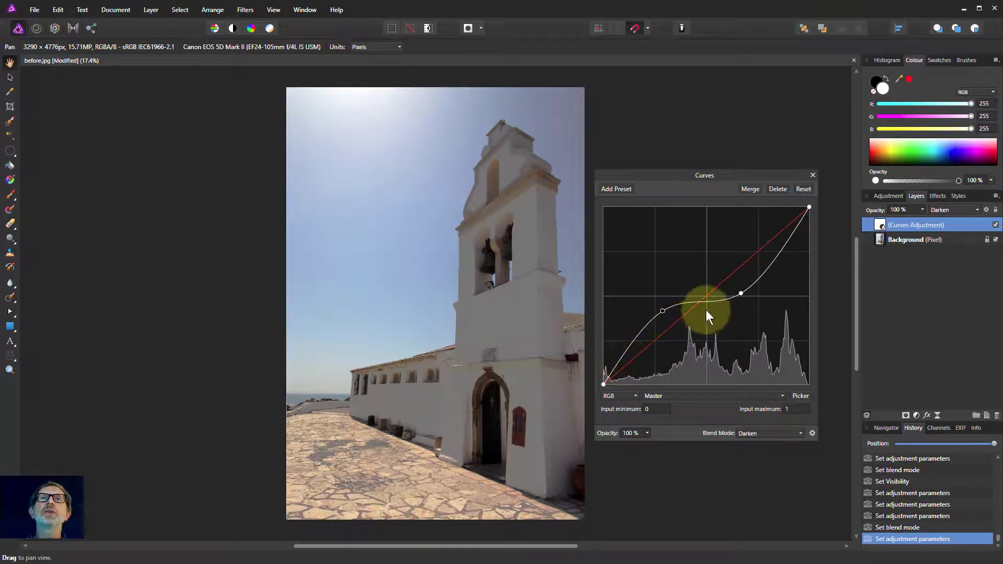
pyautogui.moveTo(709, 315); pyautogui.dragTo(808, 208)
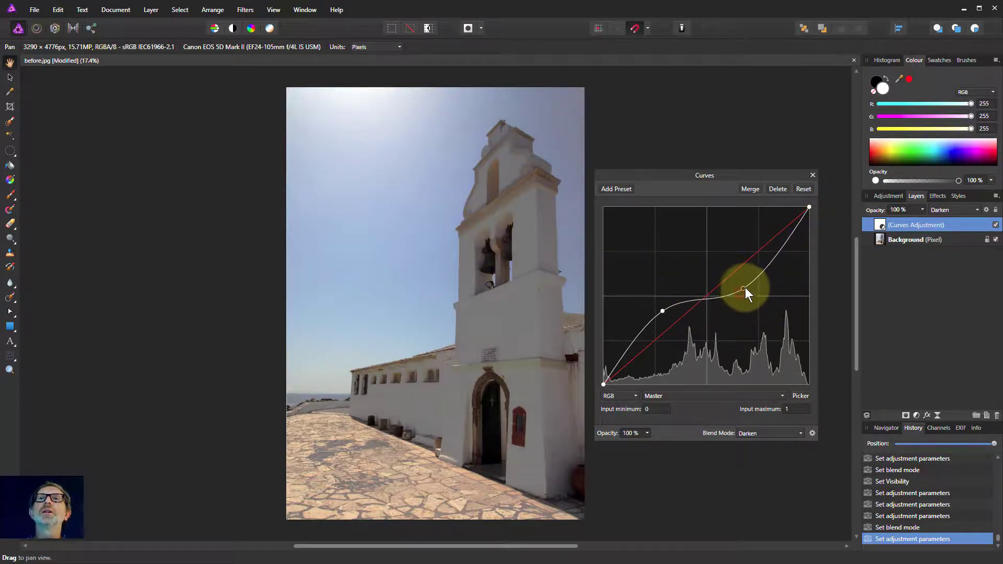
pyautogui.moveTo(742, 289); pyautogui.dragTo(763, 259)
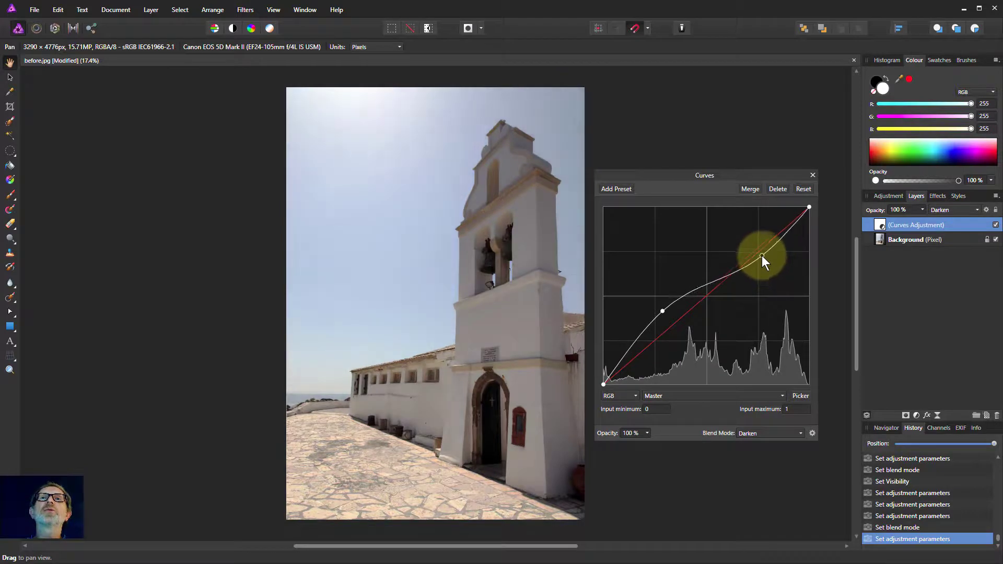
pyautogui.moveTo(763, 259); pyautogui.dragTo(725, 279)
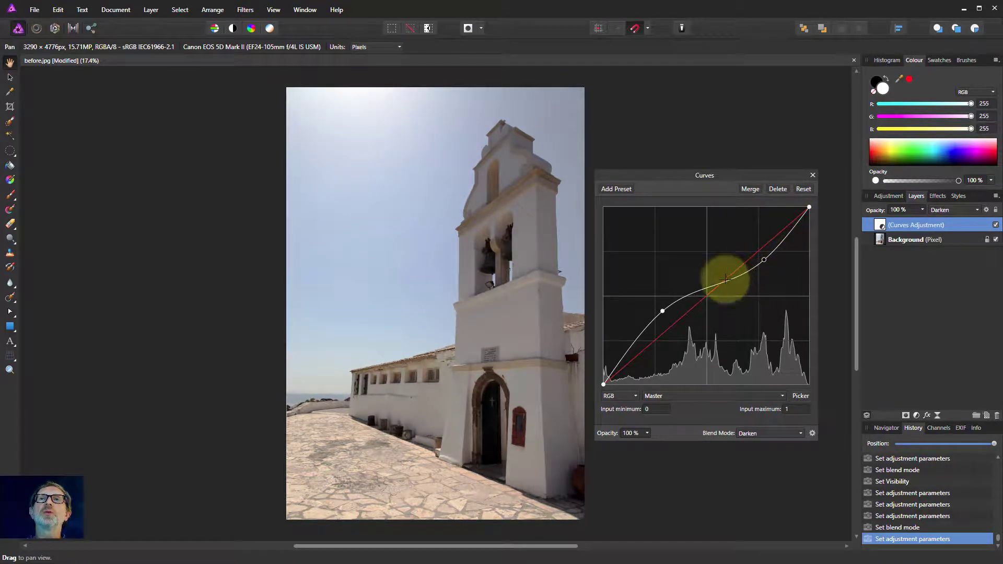
pyautogui.moveTo(724, 276); pyautogui.dragTo(661, 312)
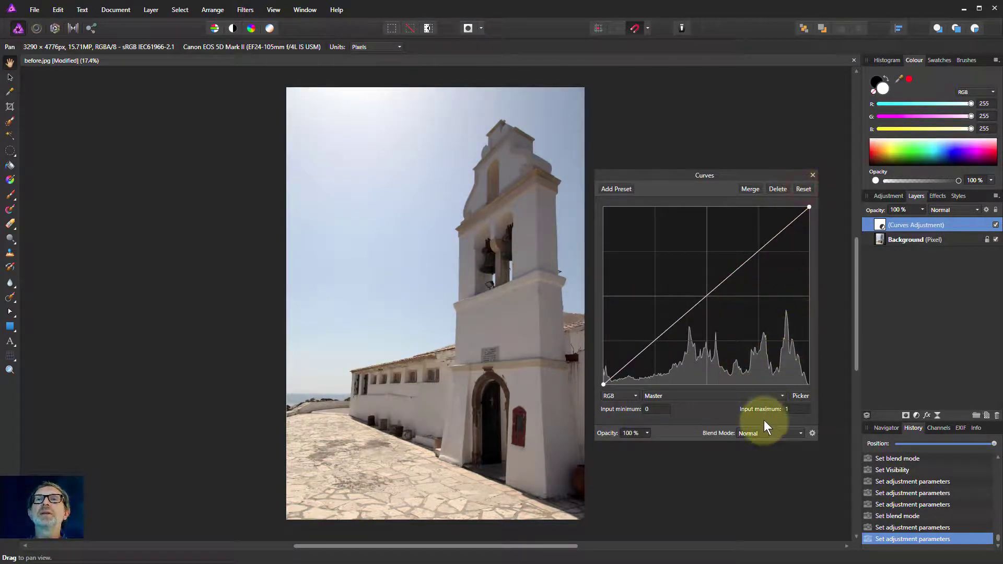
pyautogui.click(768, 433)
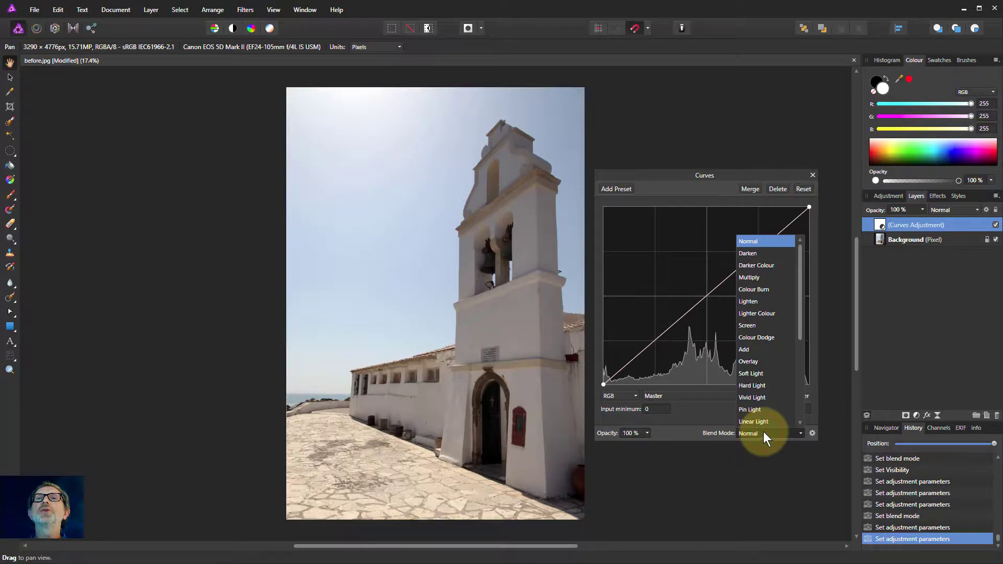
pyautogui.click(748, 302)
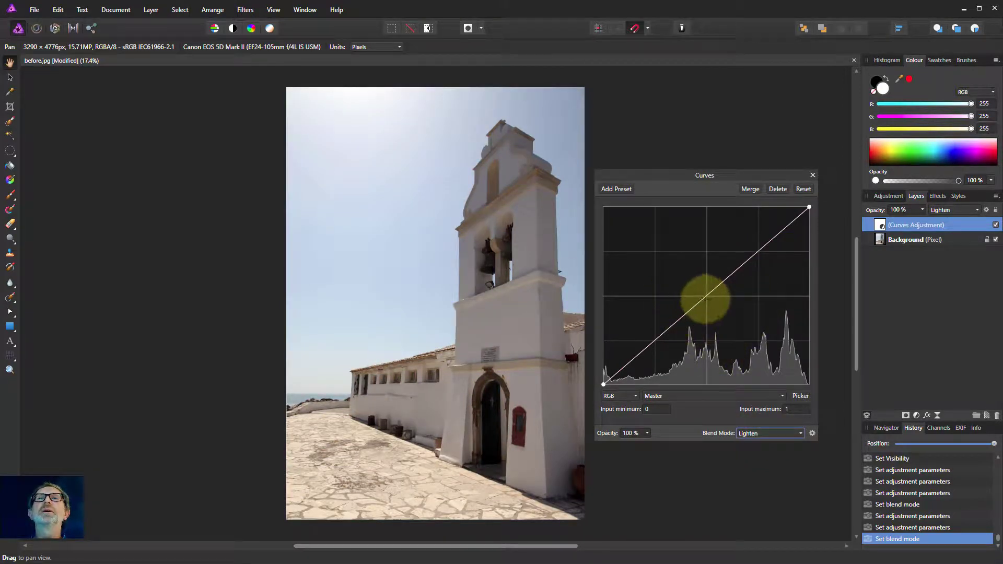
# Step: Under Lighten, lift the shadow tones above the diagonal and pull the midtones below it
pyautogui.moveTo(707, 299); pyautogui.dragTo(707, 301)
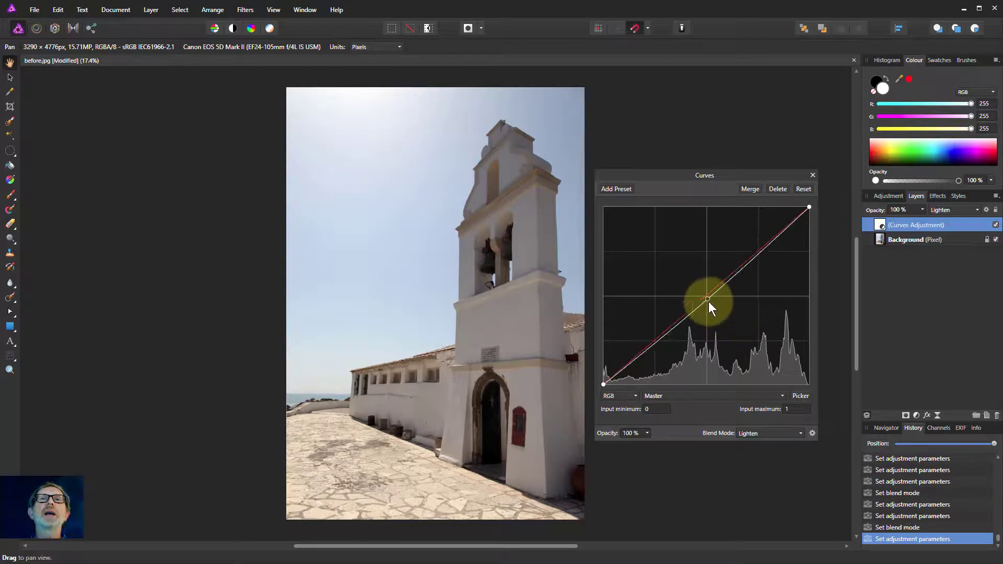
pyautogui.moveTo(707, 299); pyautogui.dragTo(665, 263)
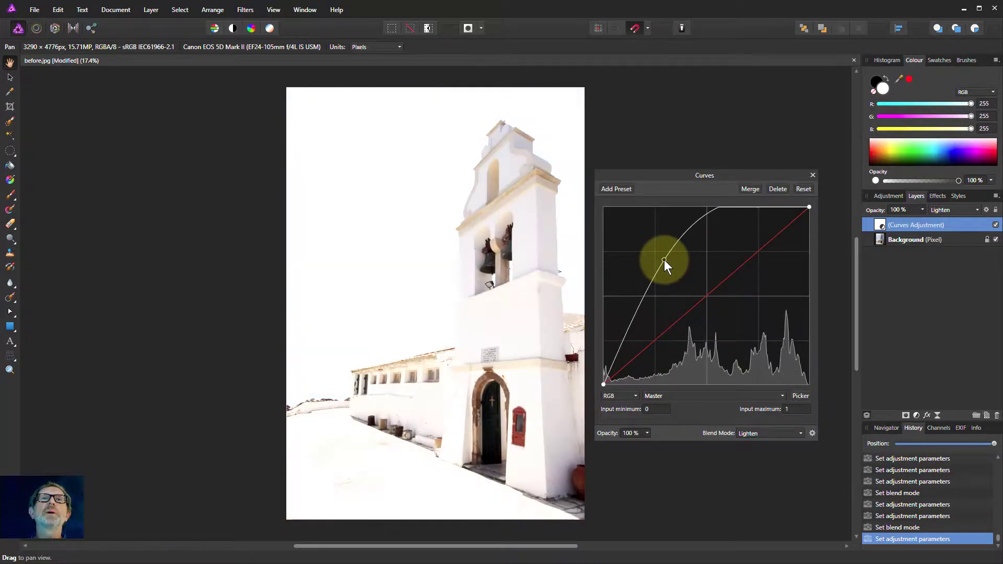
pyautogui.moveTo(664, 263); pyautogui.dragTo(721, 271)
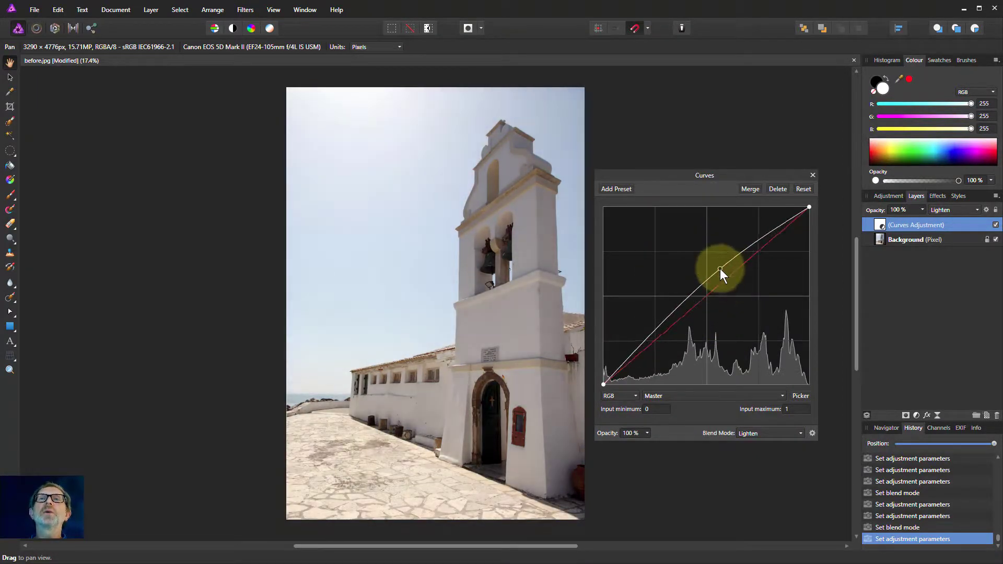
pyautogui.moveTo(721, 272); pyautogui.dragTo(646, 333)
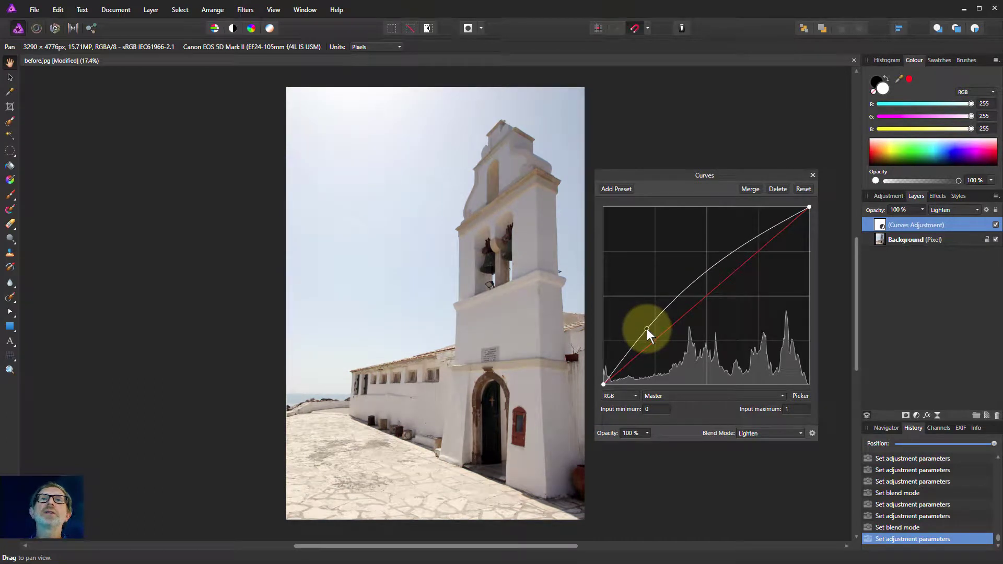
pyautogui.moveTo(647, 329); pyautogui.dragTo(706, 301)
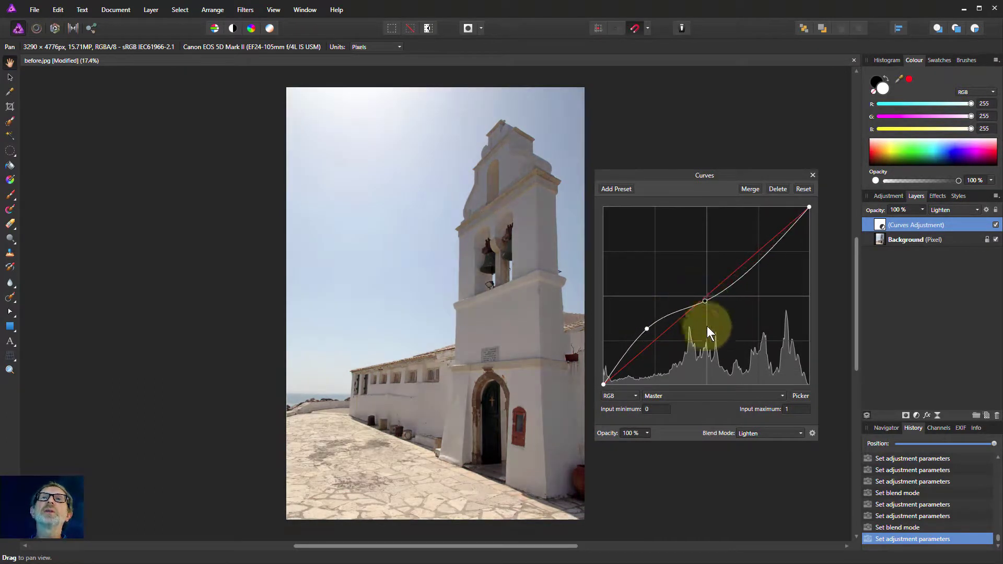